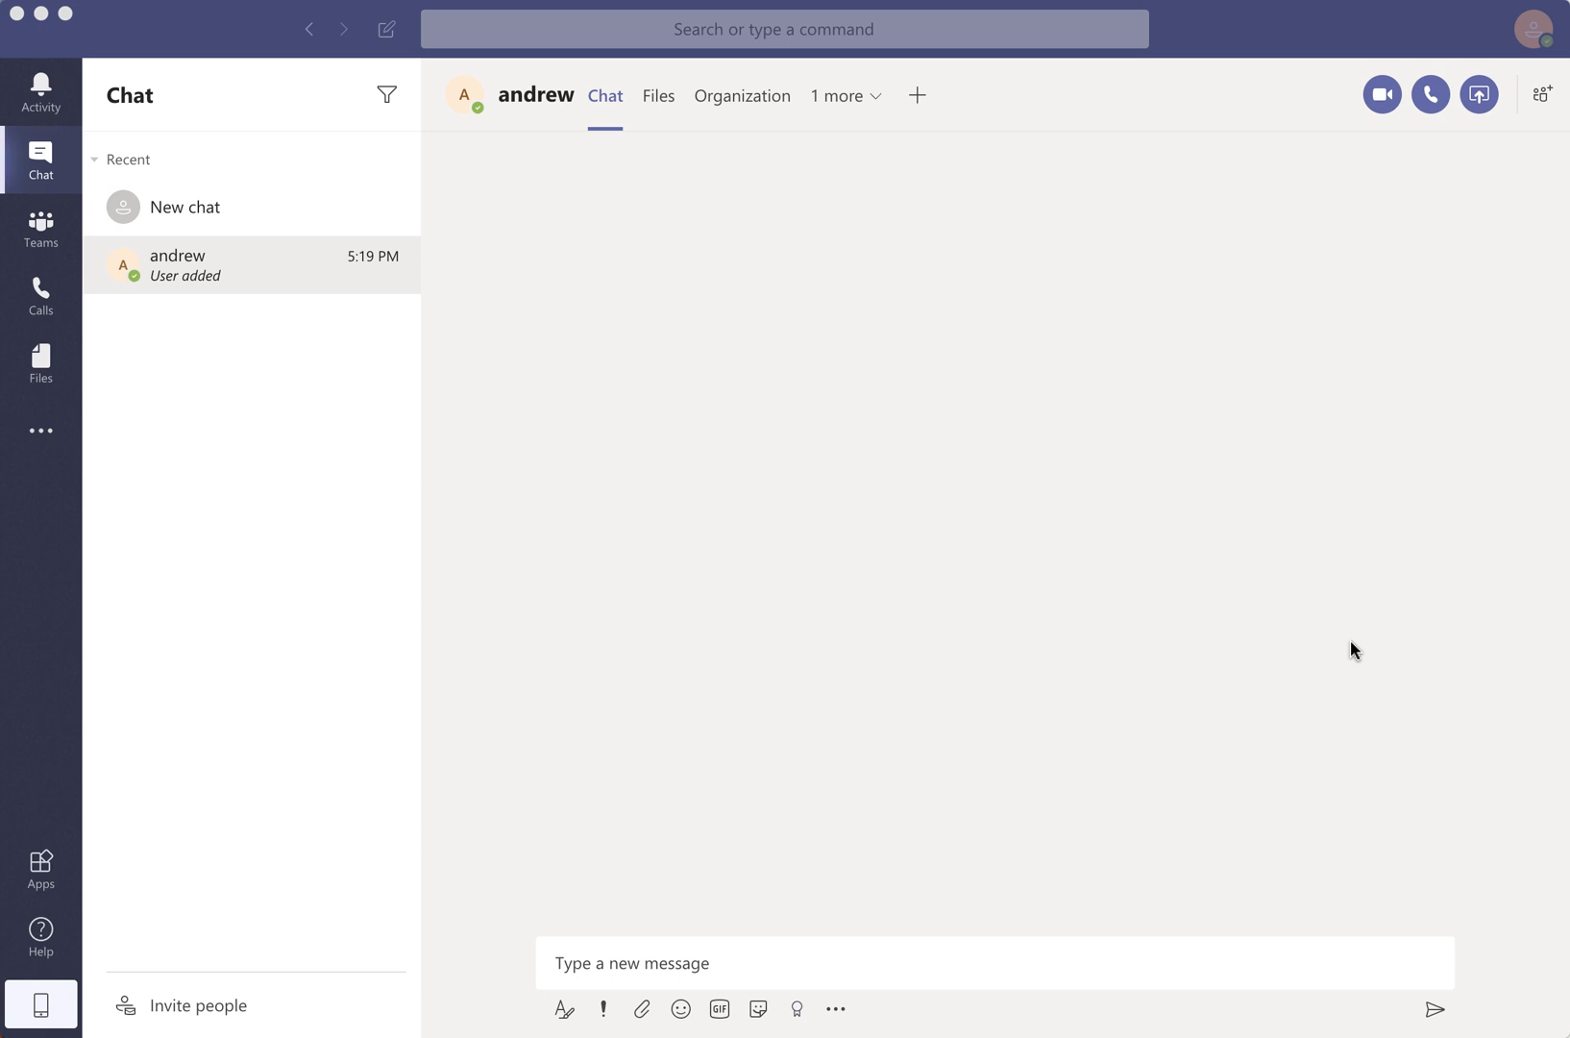
mouse_move(773, 488)
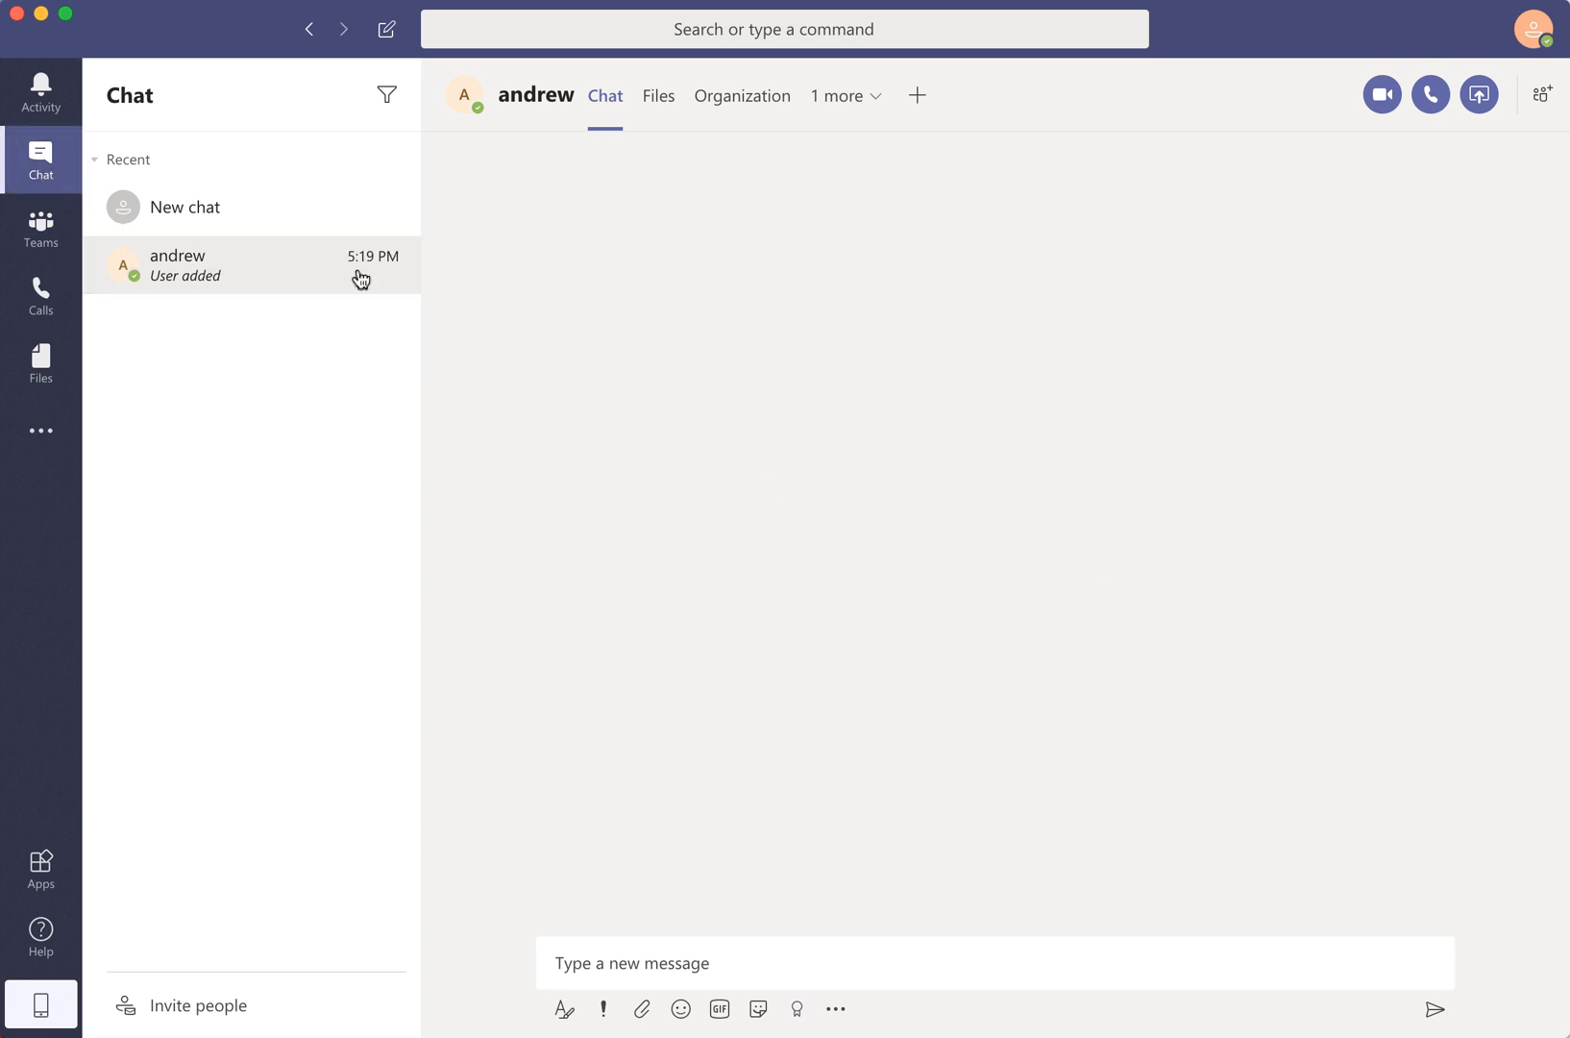
mouse_move(394, 277)
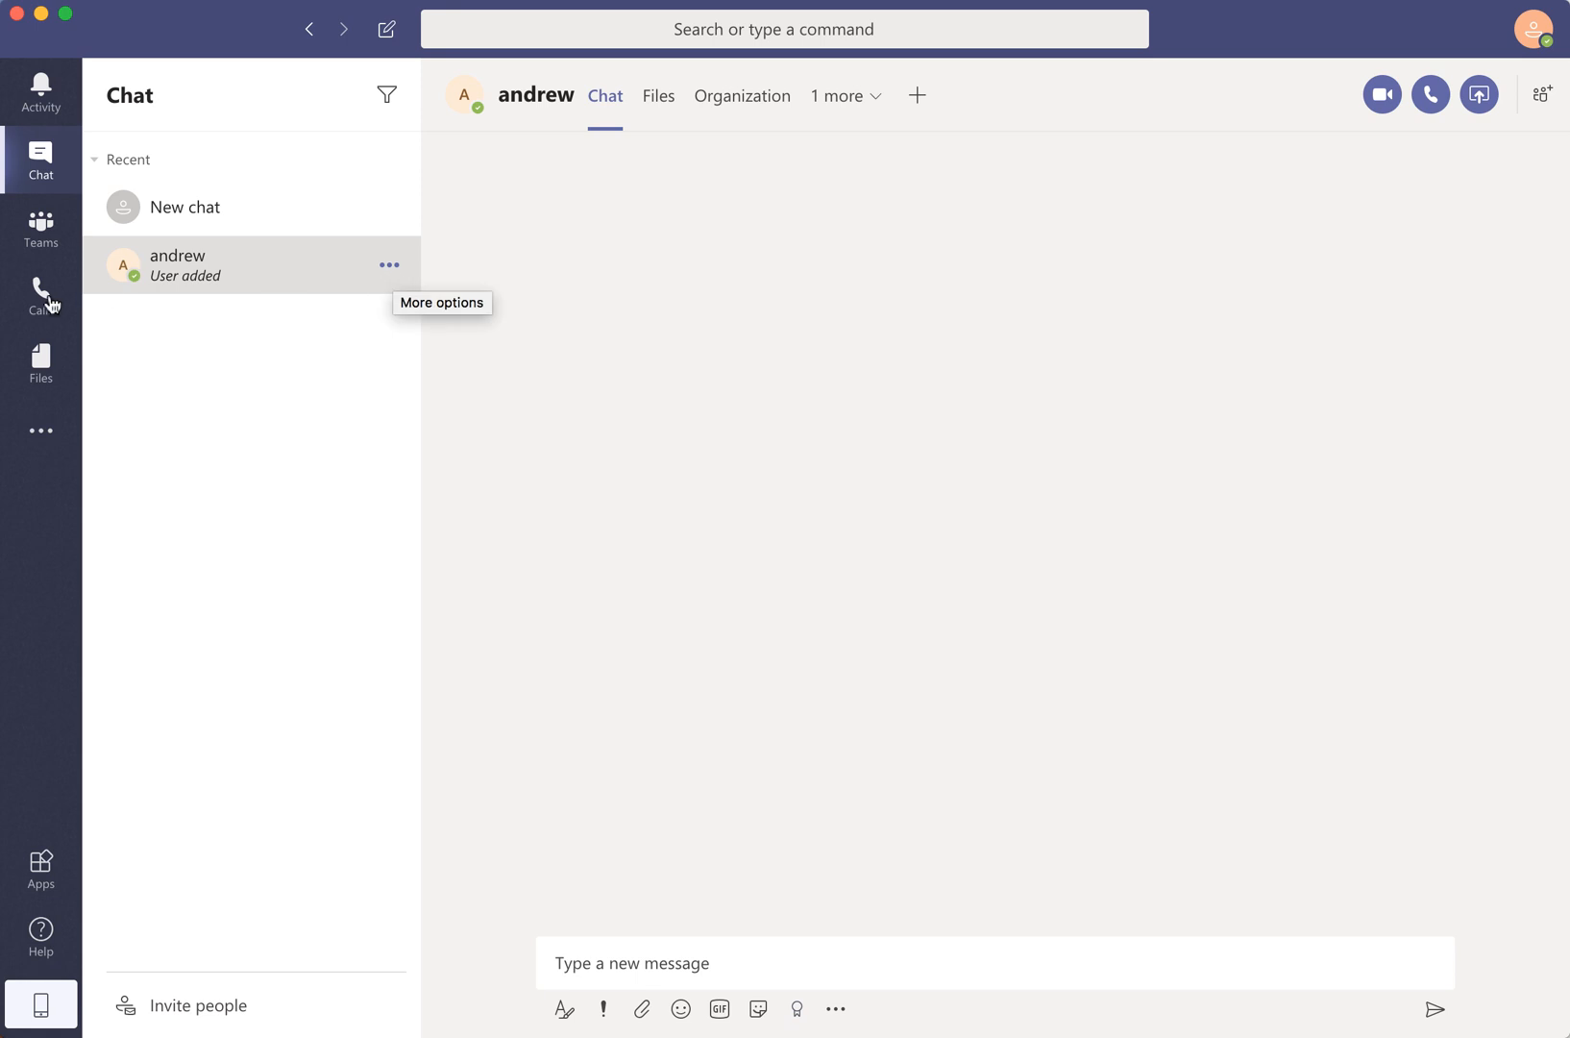
Step: Go to Calls and enter 'andrew' as the person to call
left_click(41, 296)
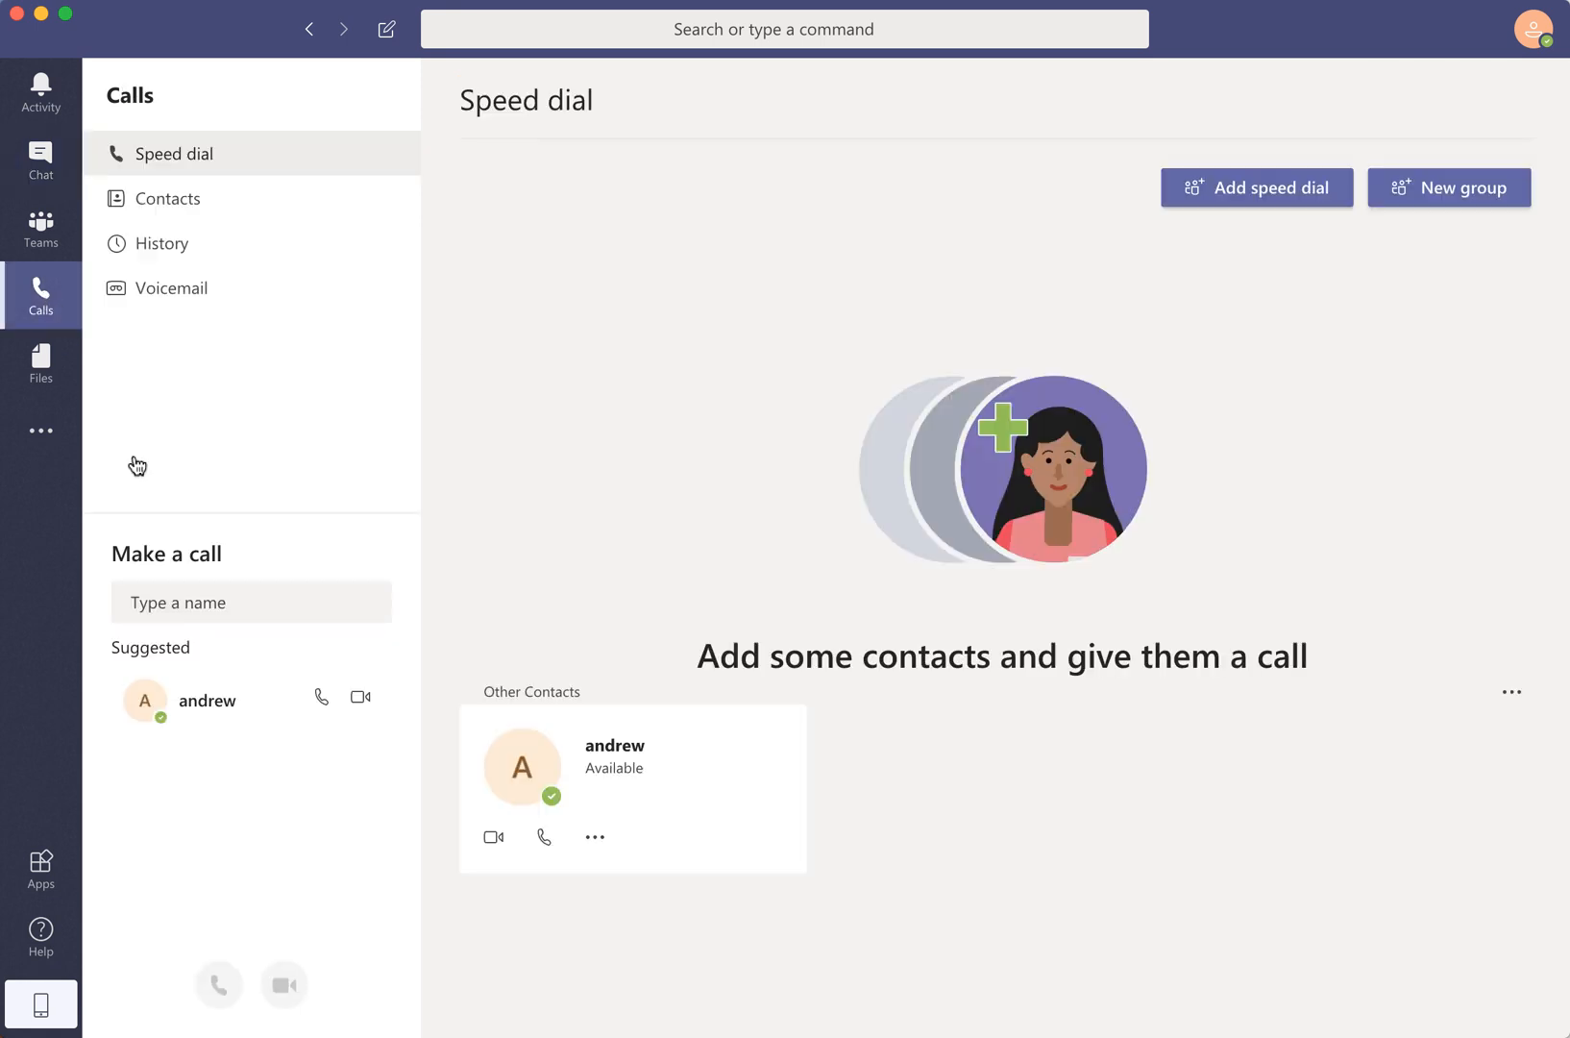
left_click(250, 601)
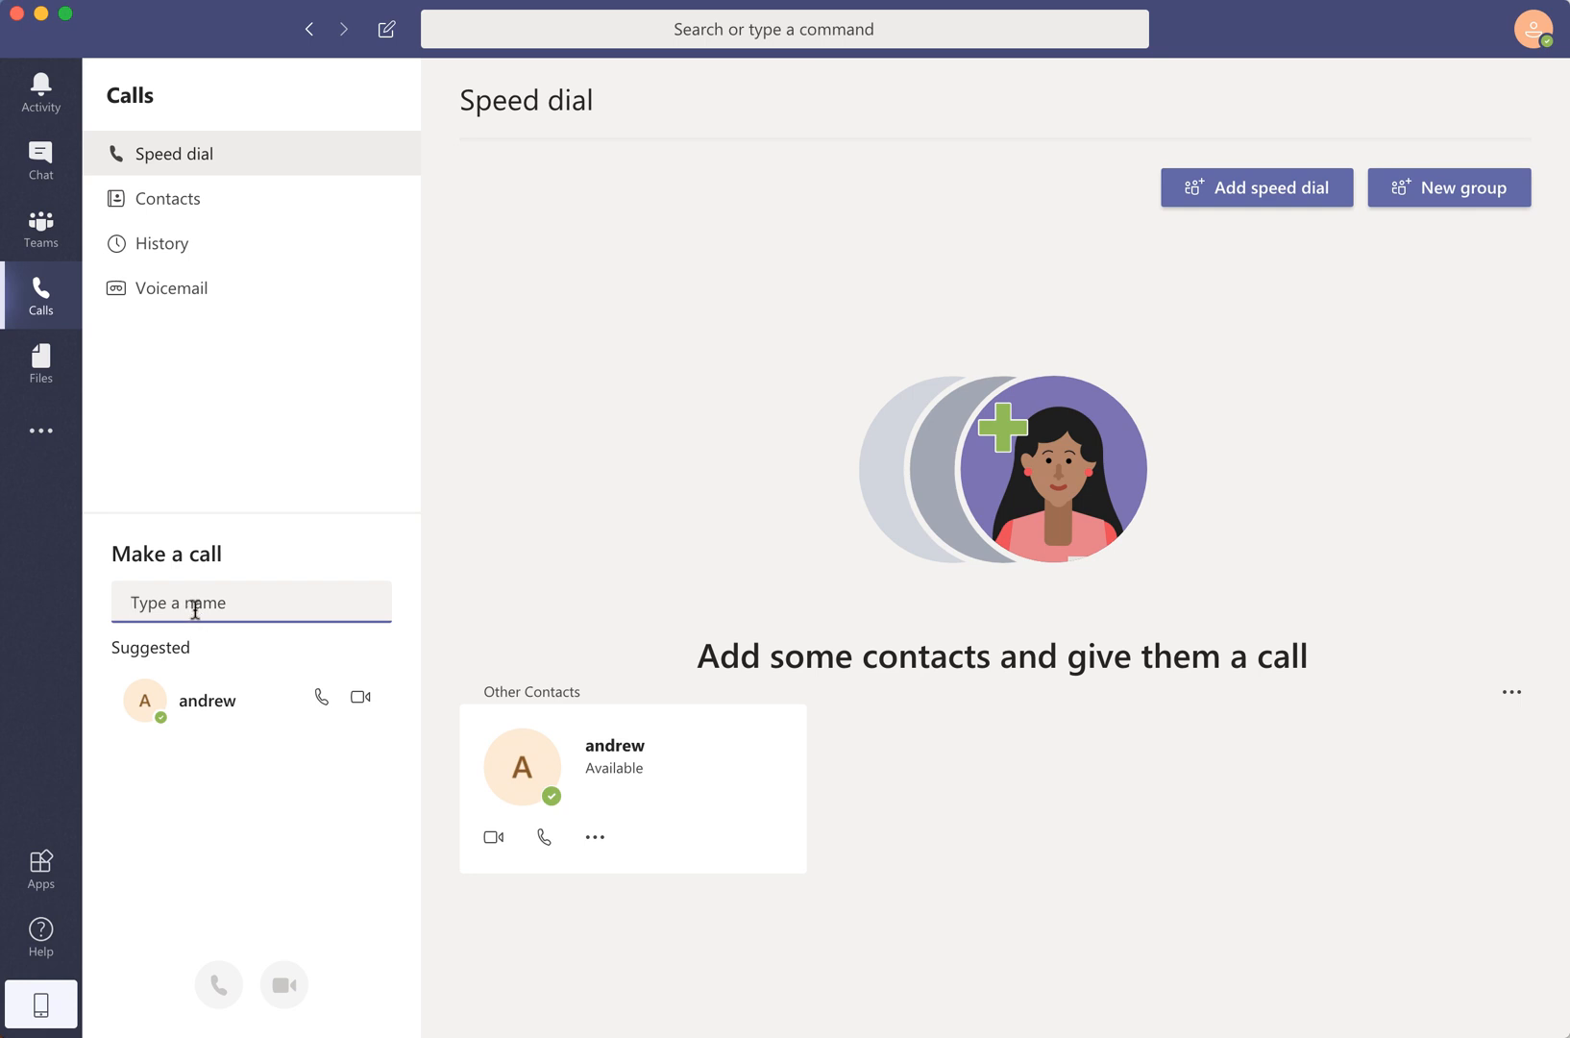
type("andrew")
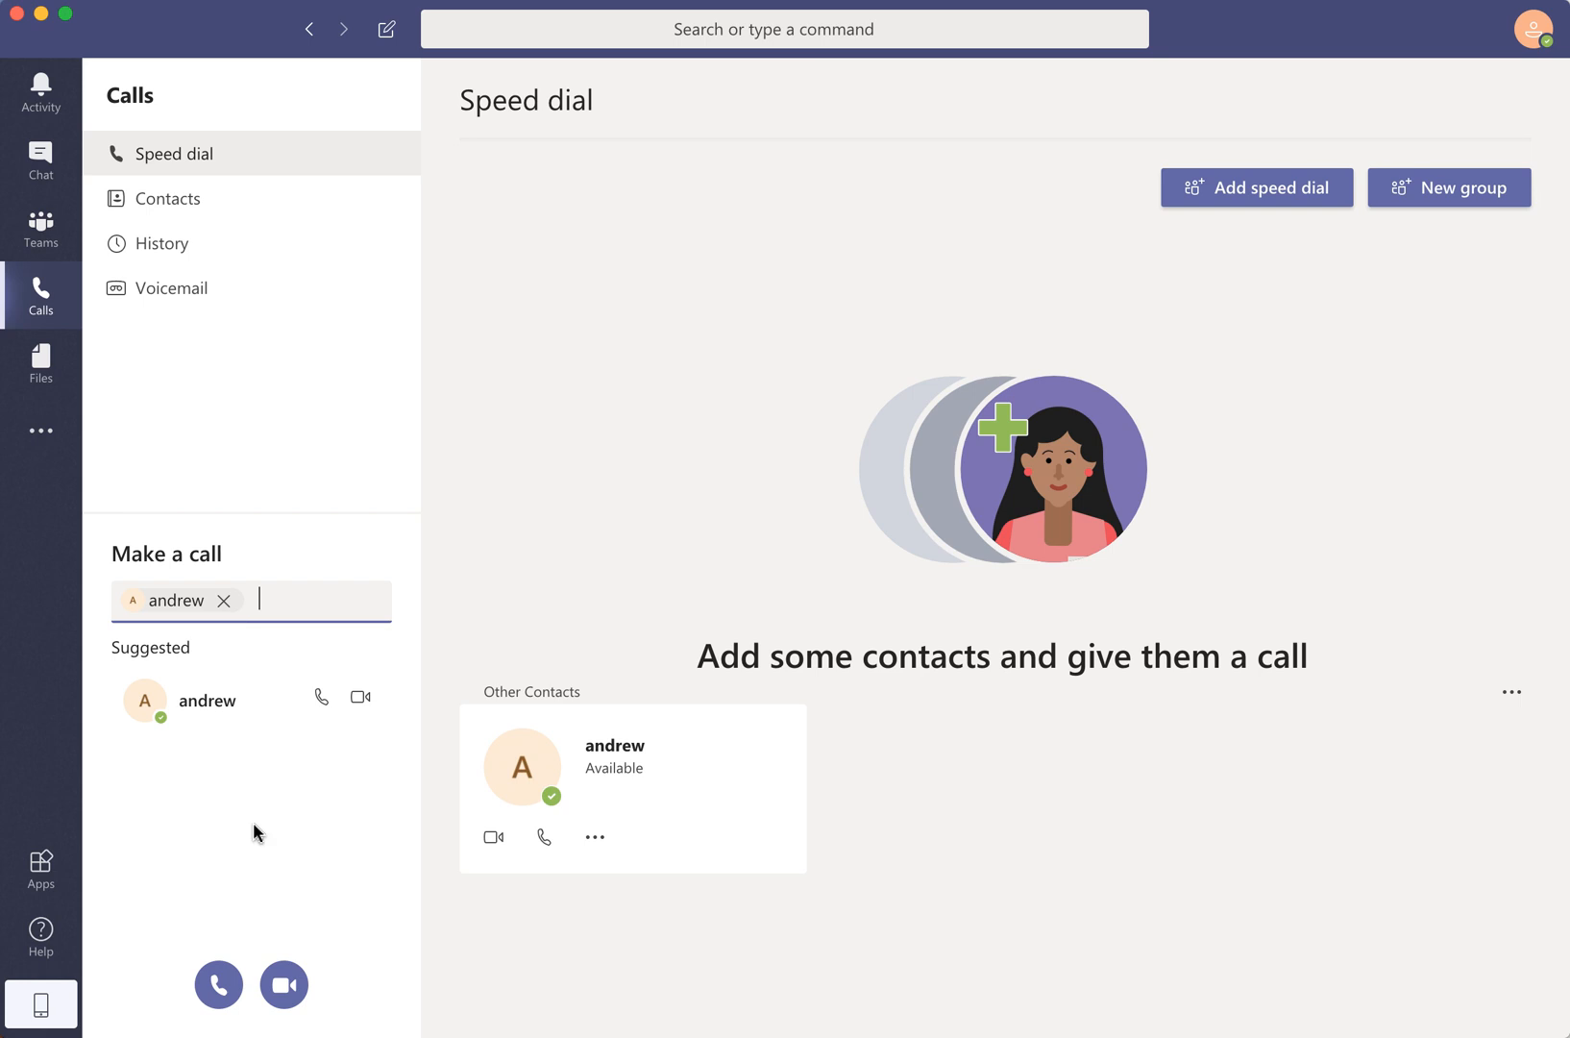
mouse_move(359, 697)
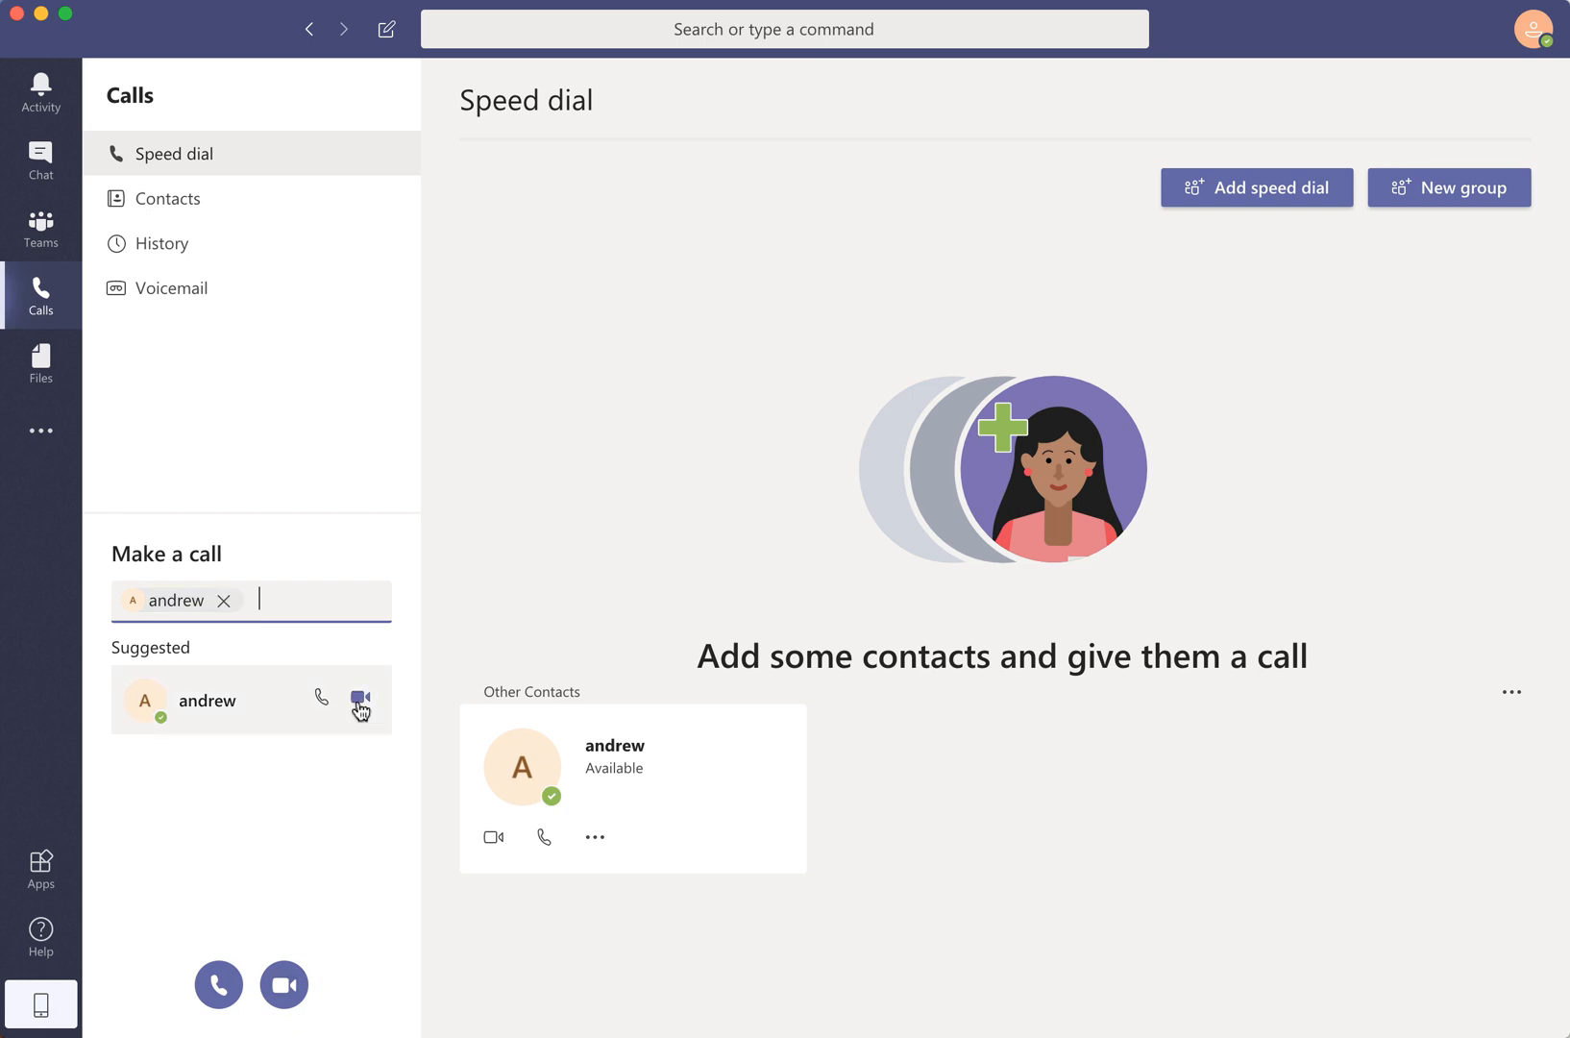
Step: Start a video call with the suggested contact Andrew
left_click(362, 699)
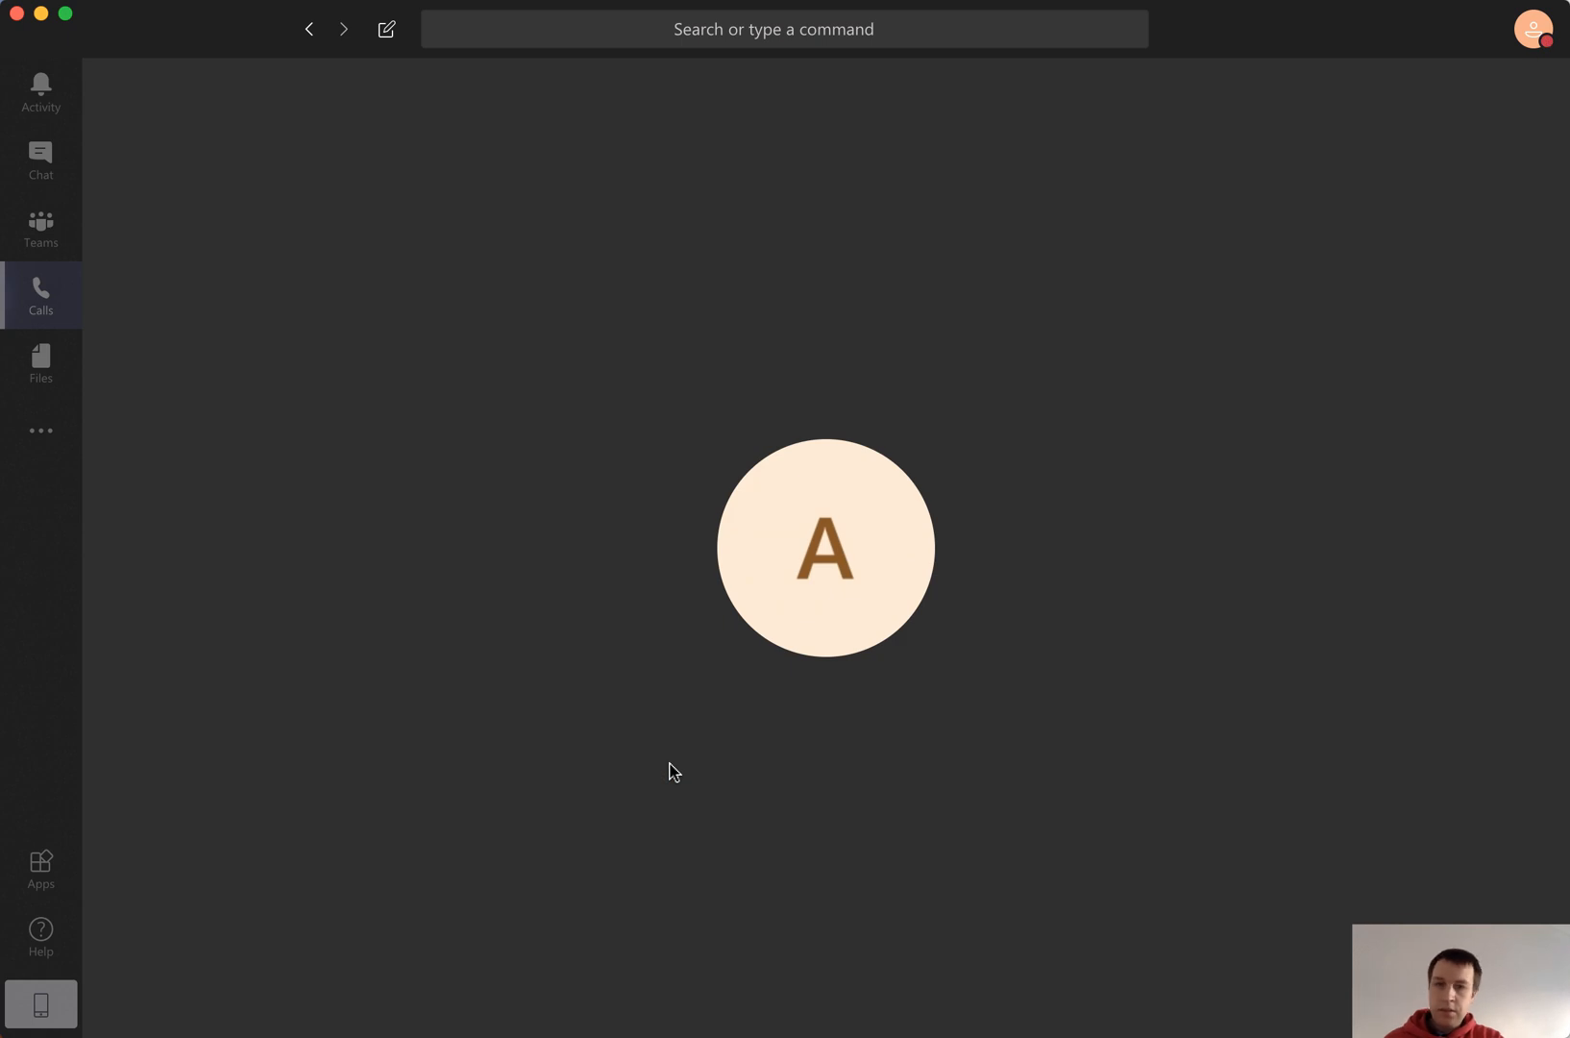
mouse_move(684, 770)
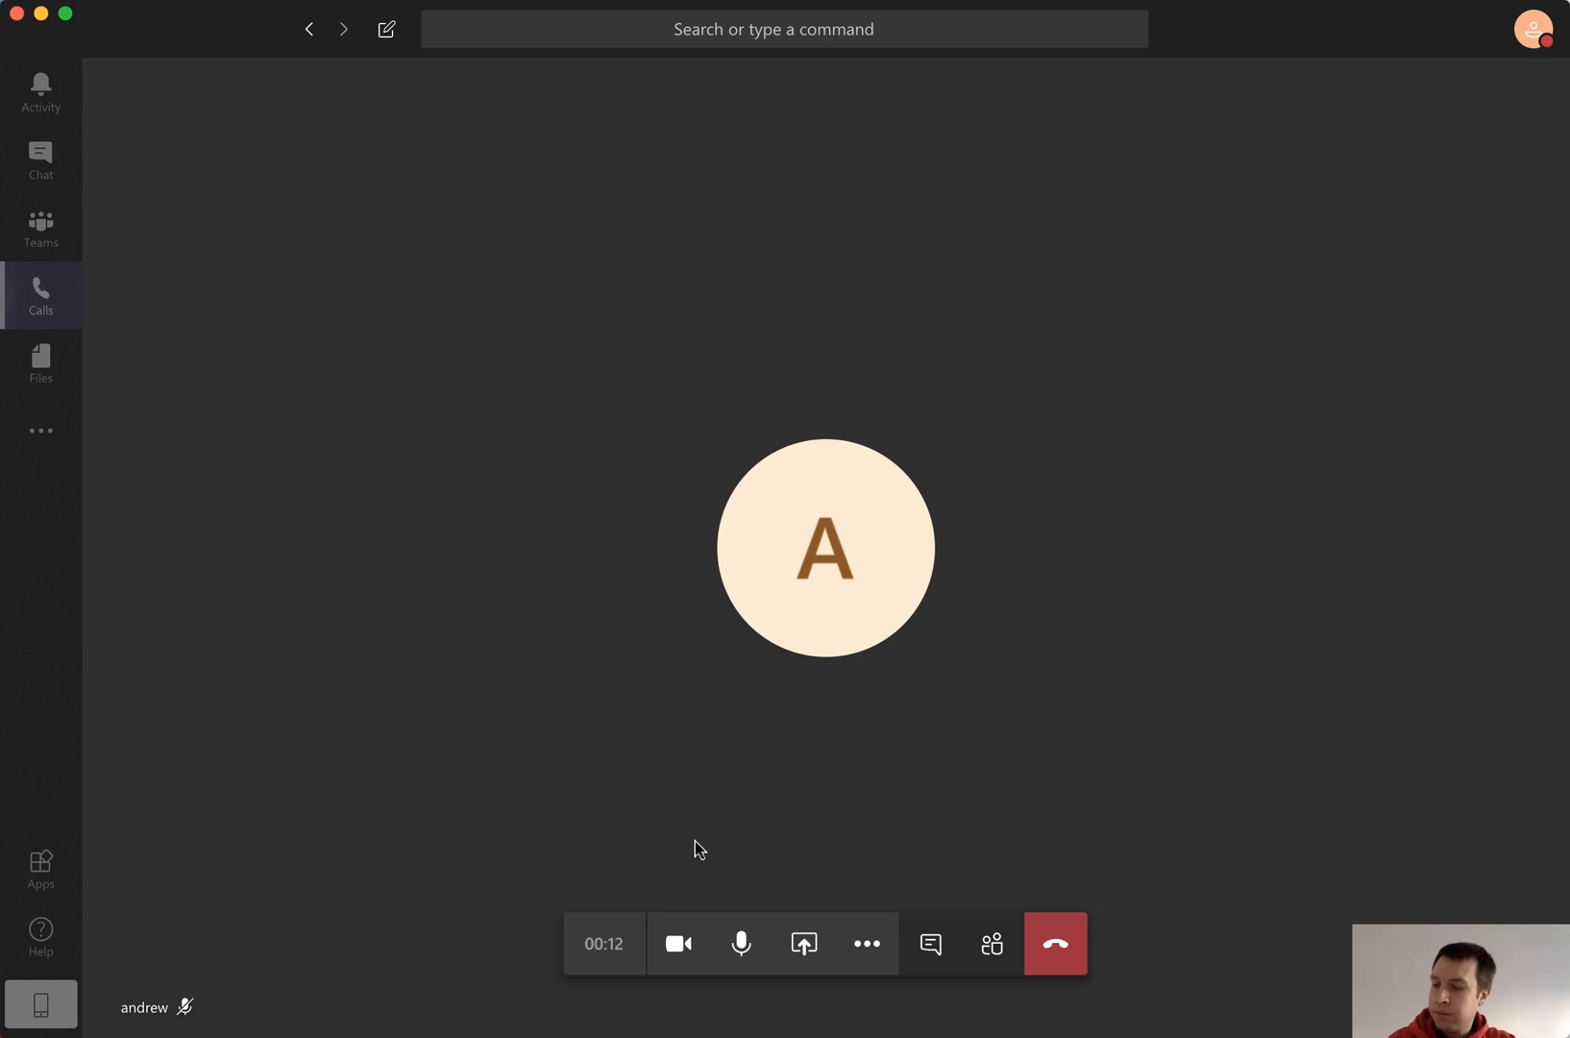
mouse_move(754, 829)
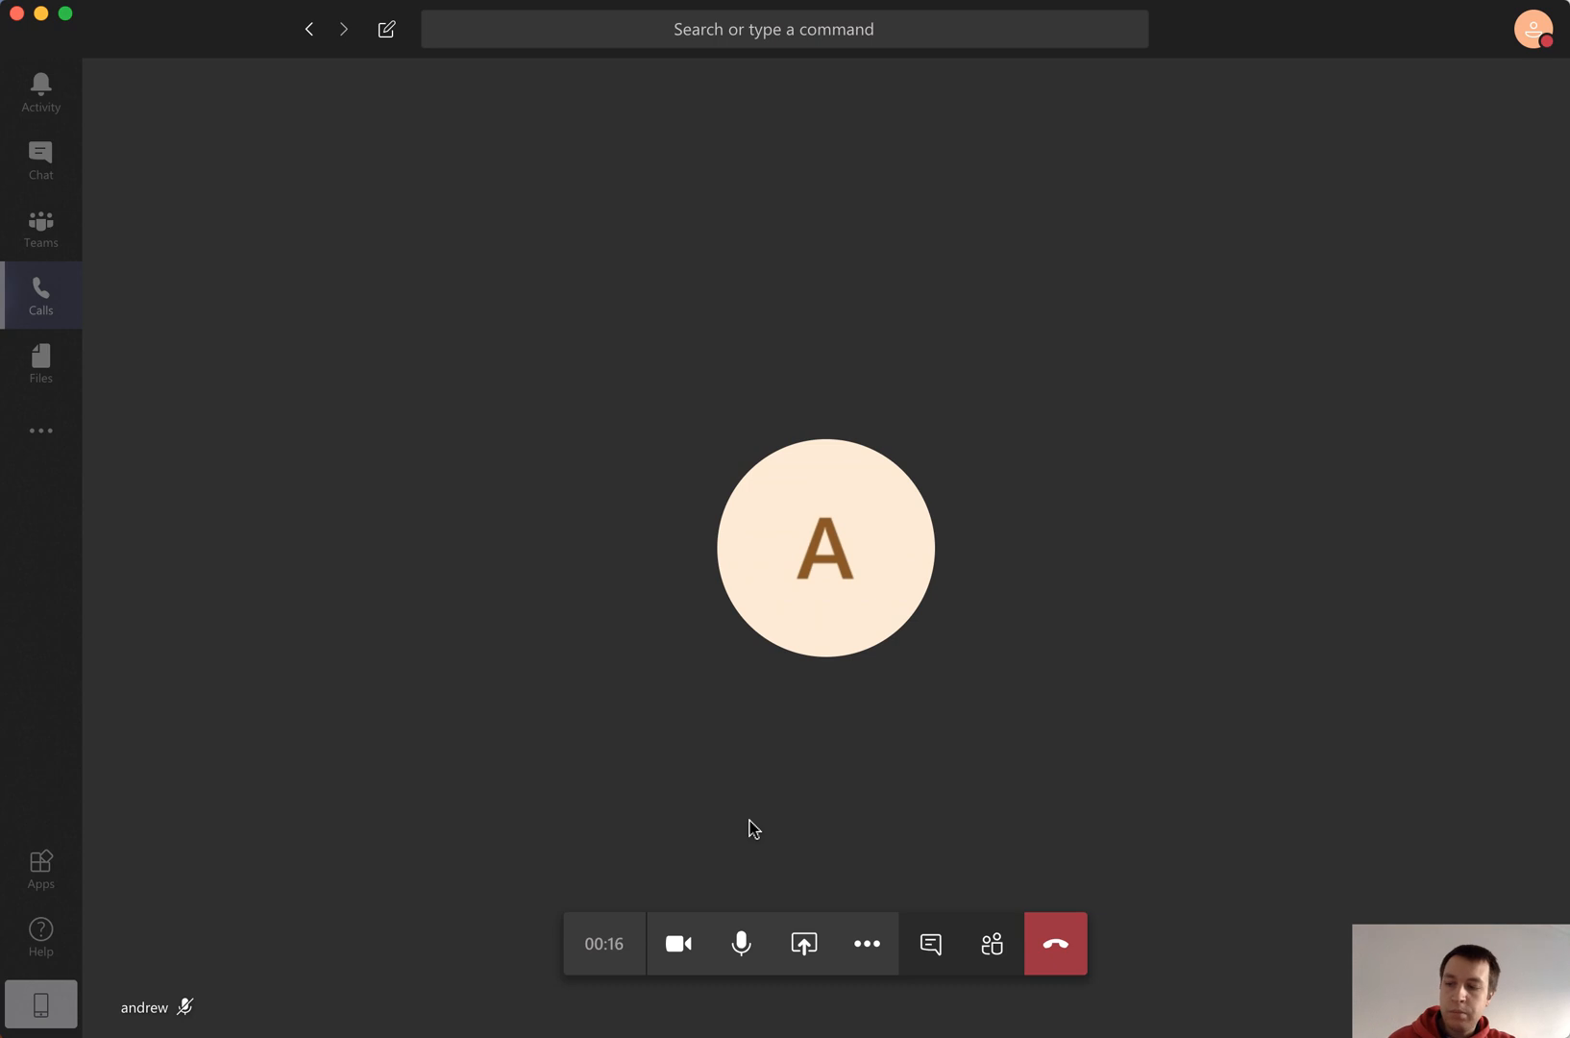
mouse_move(748, 888)
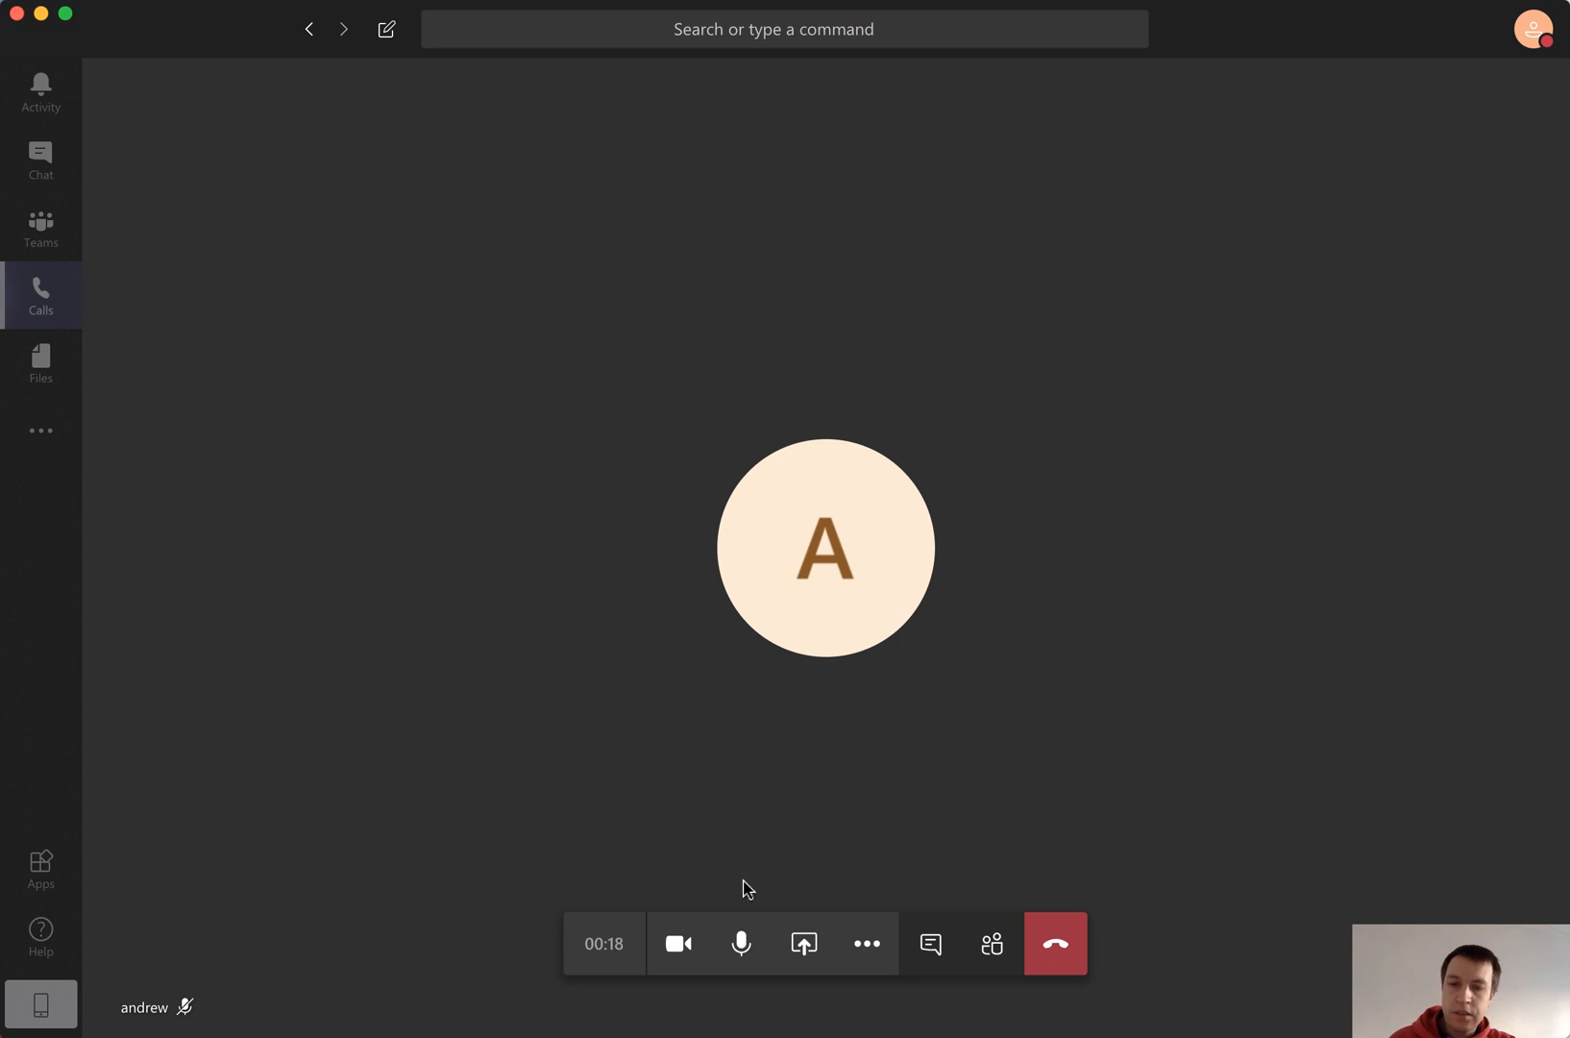
mouse_move(916, 729)
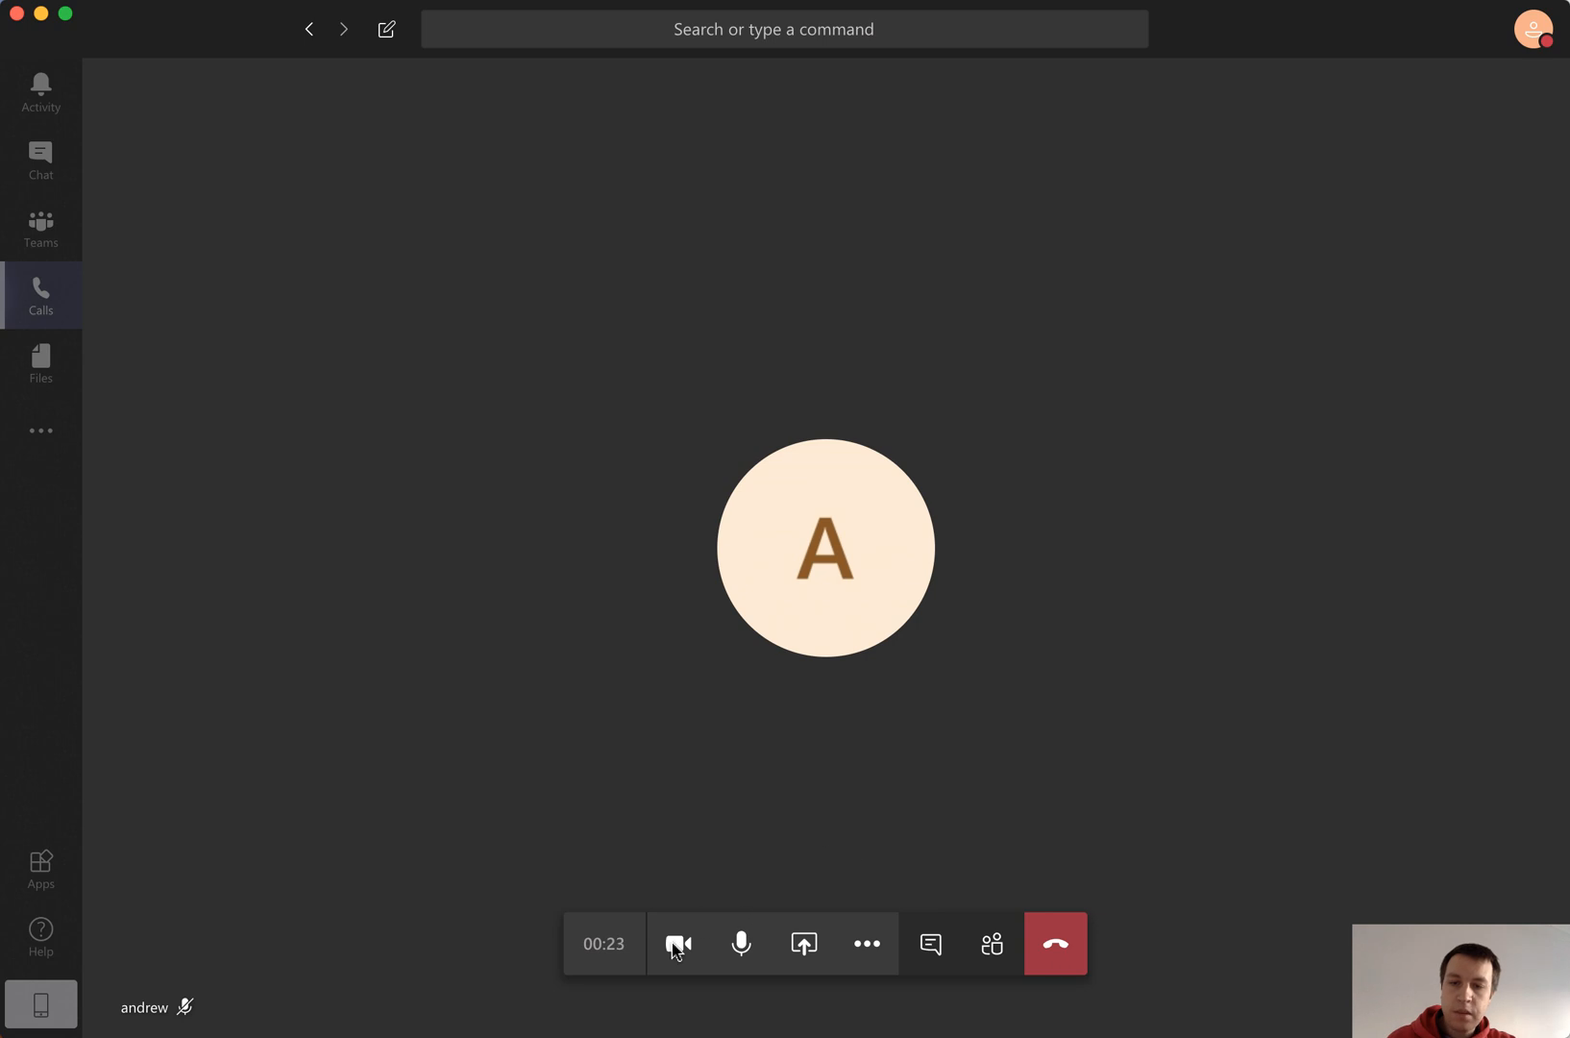
mouse_move(678, 942)
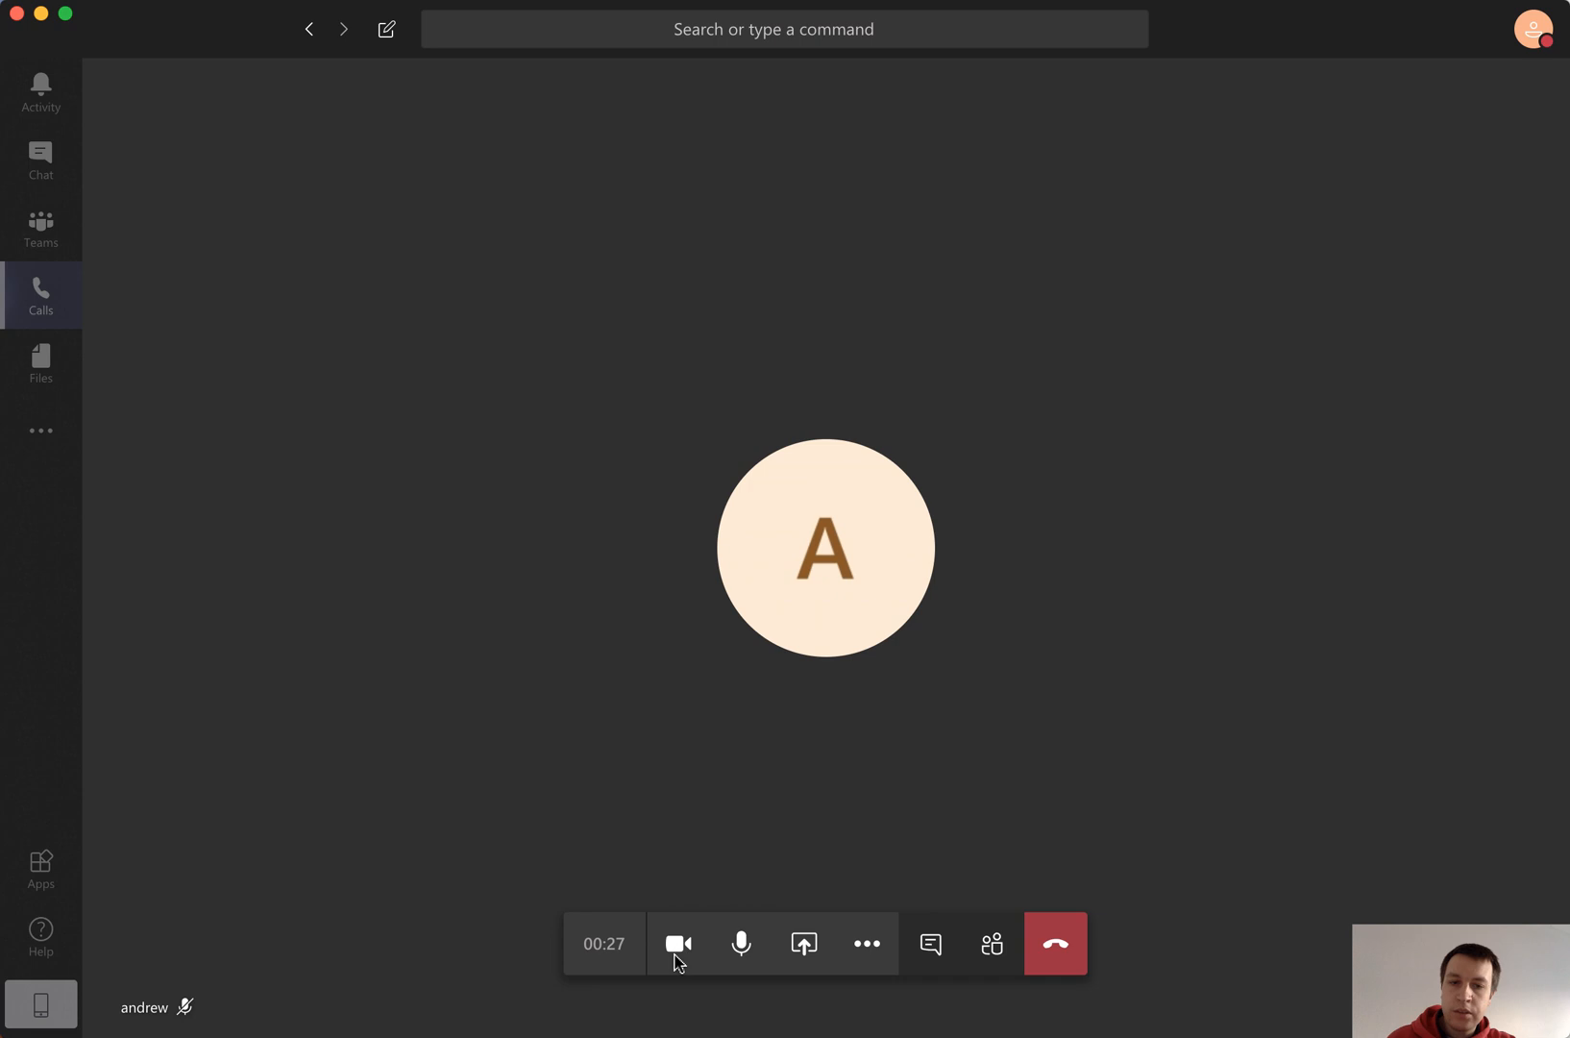
mouse_move(750, 959)
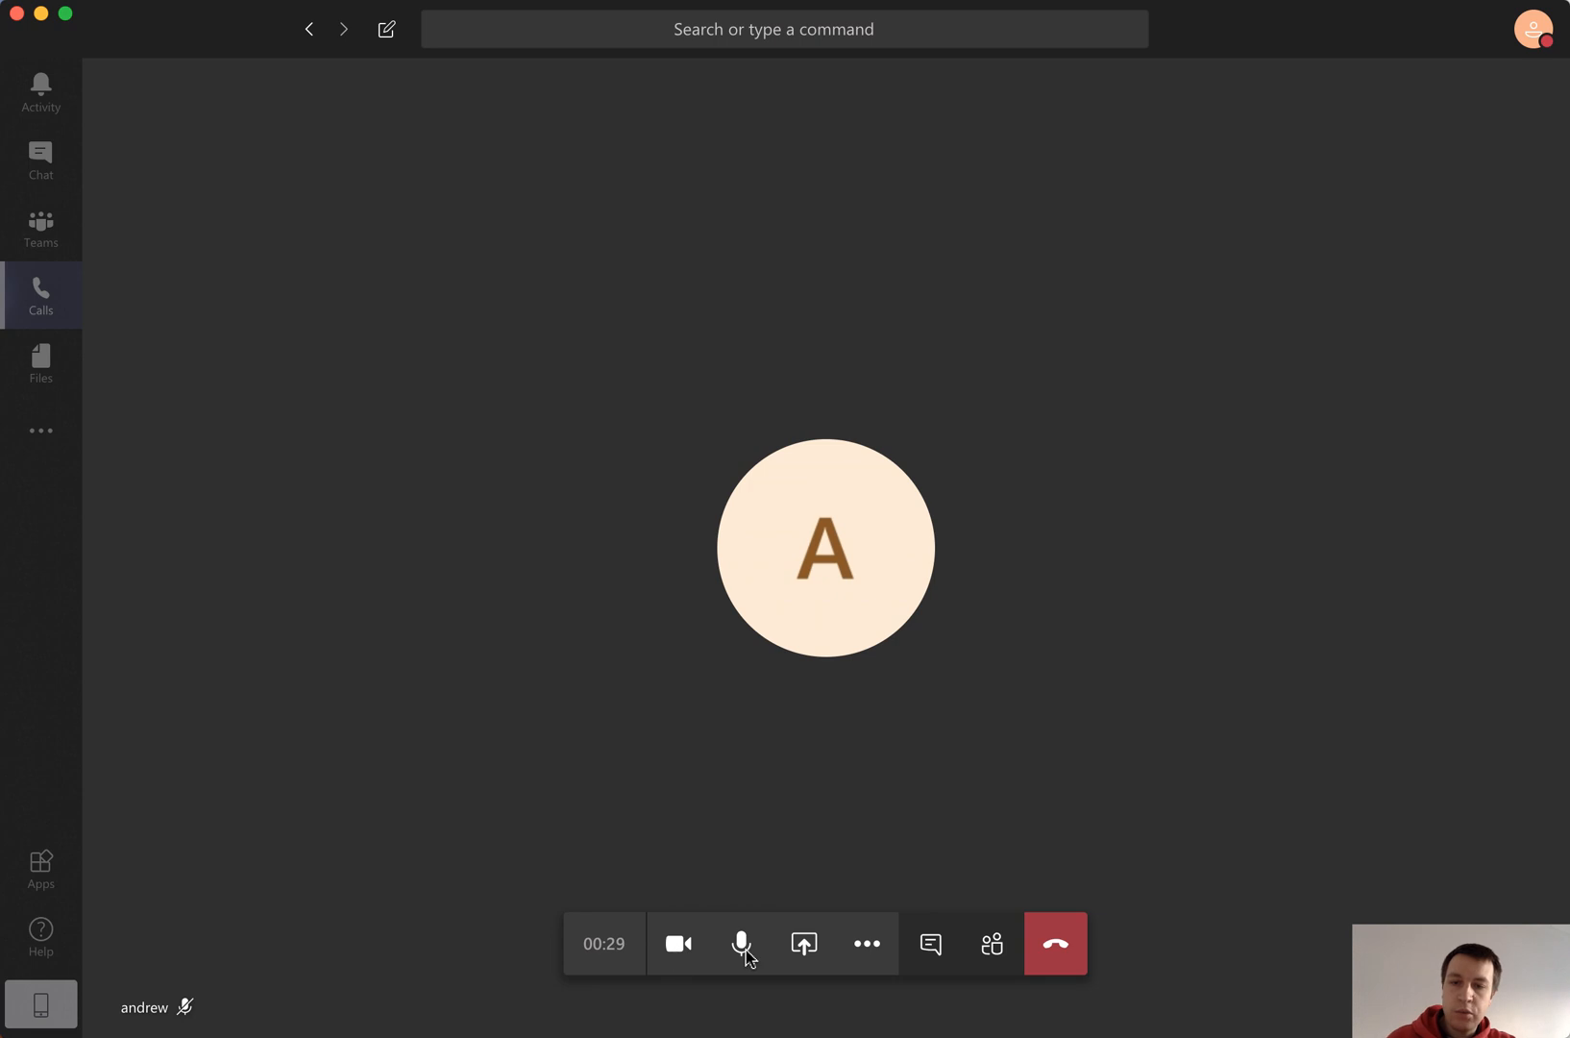
mouse_move(740, 942)
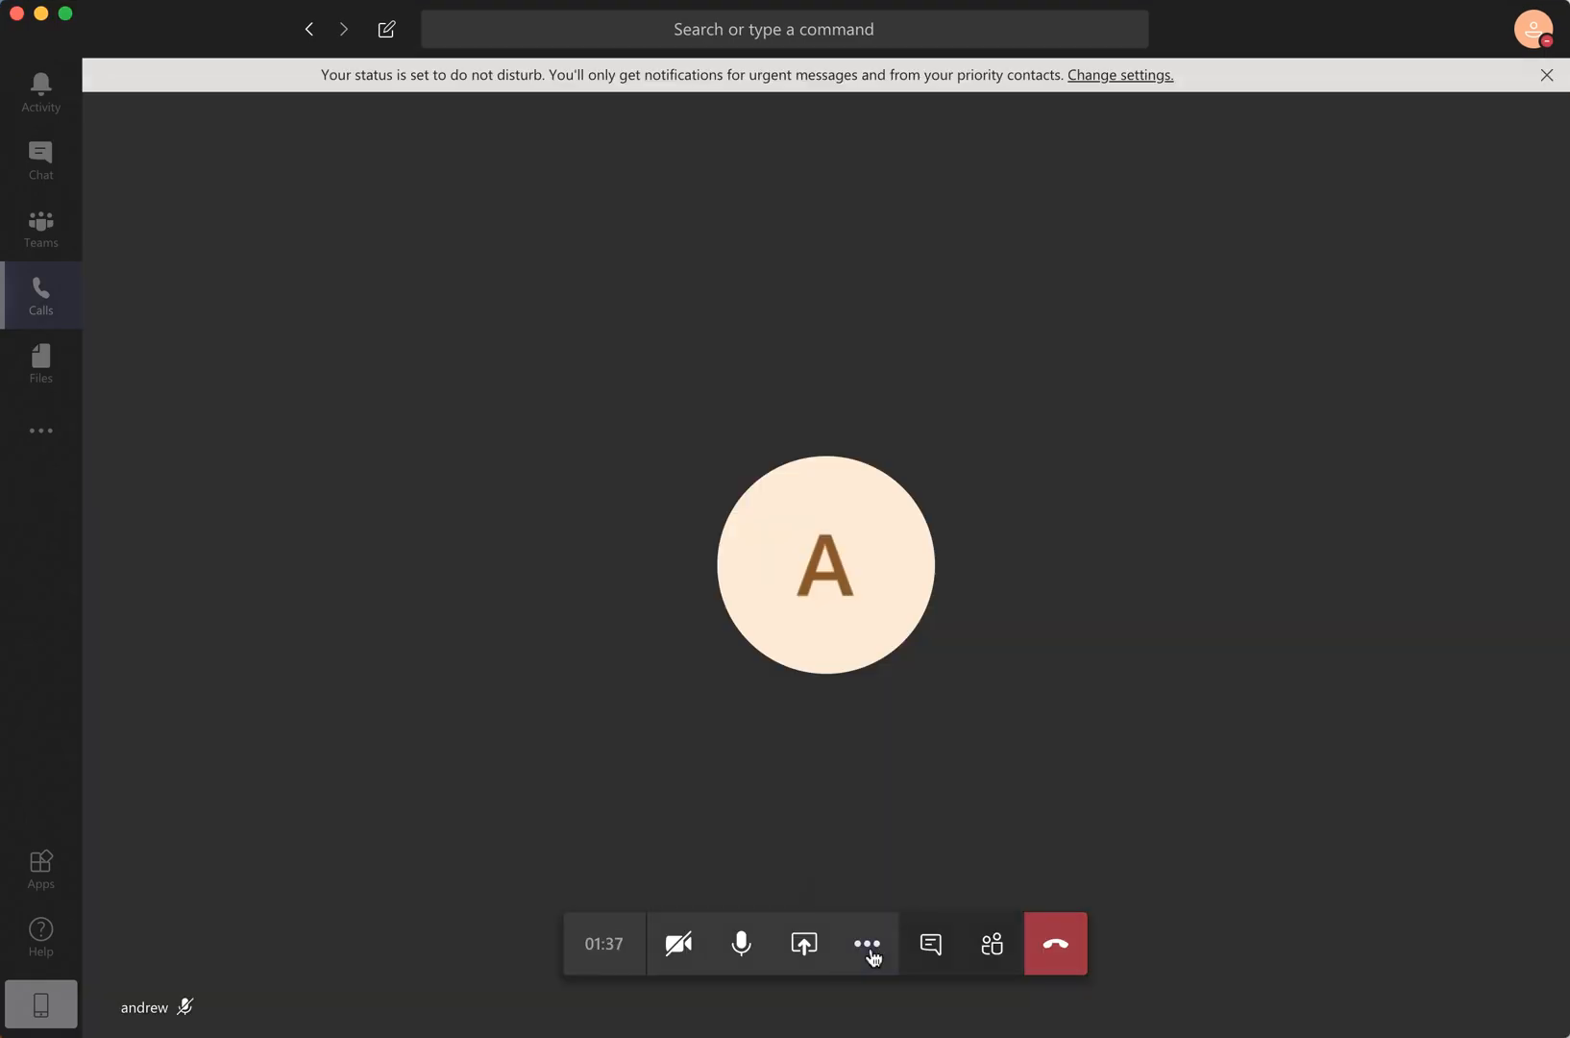
Step: Show the participant list for the call with Andrew (two people)
left_click(865, 941)
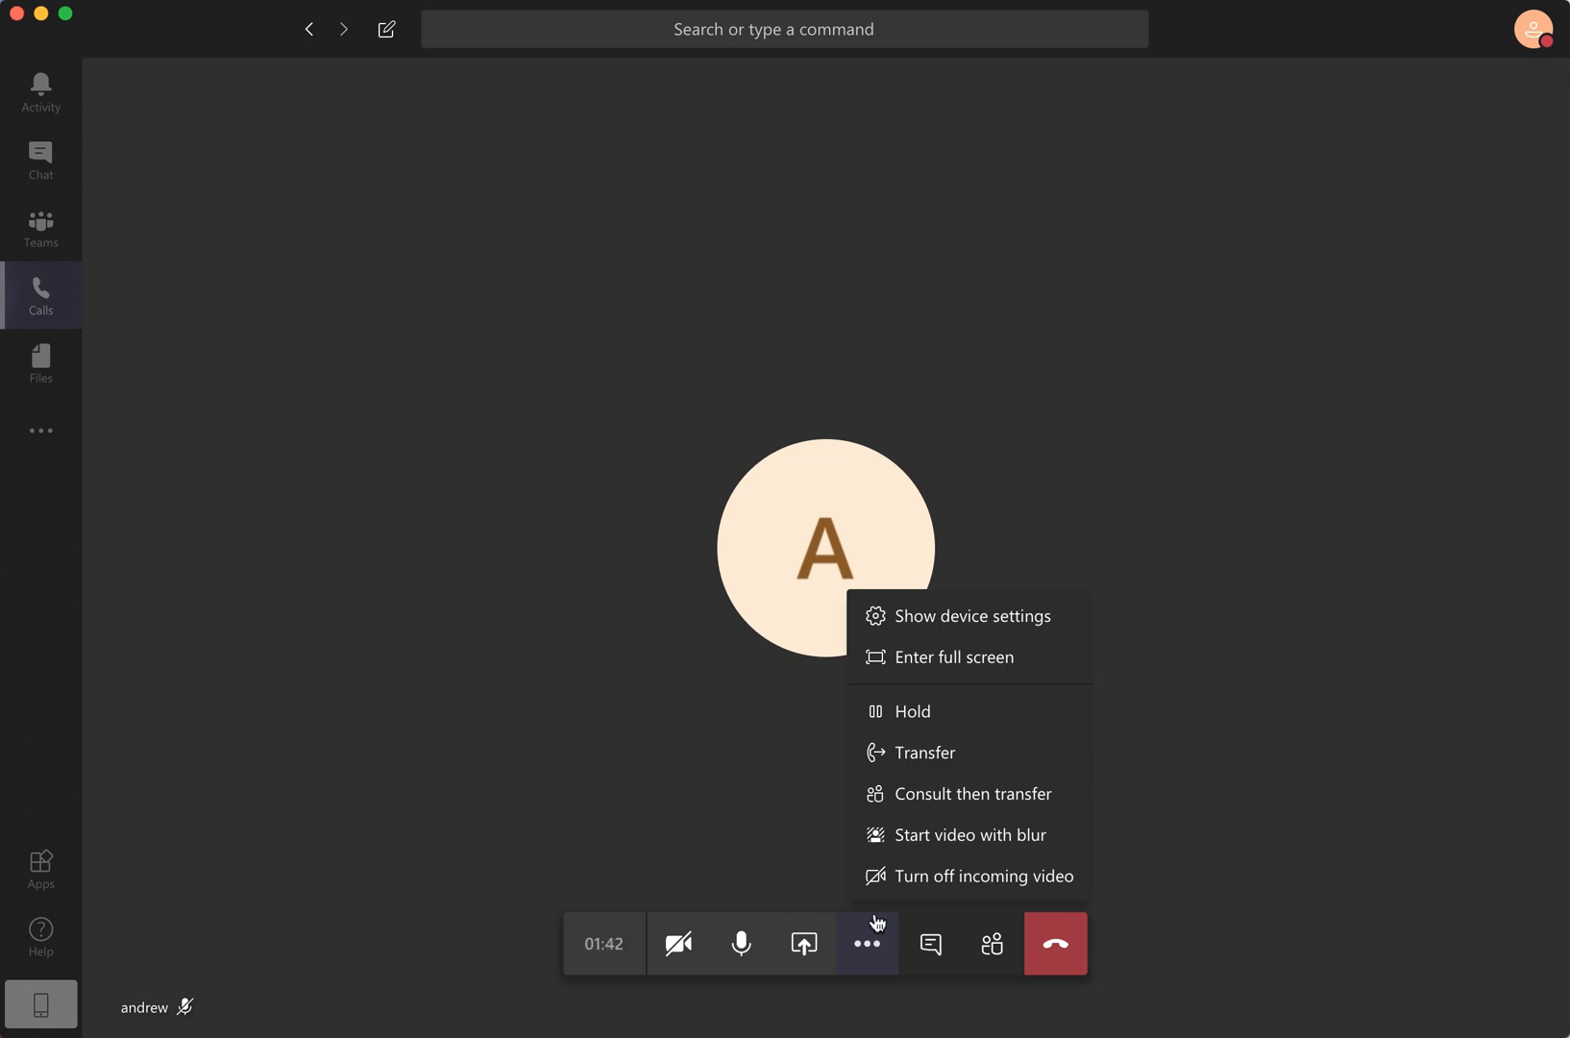
mouse_move(913, 808)
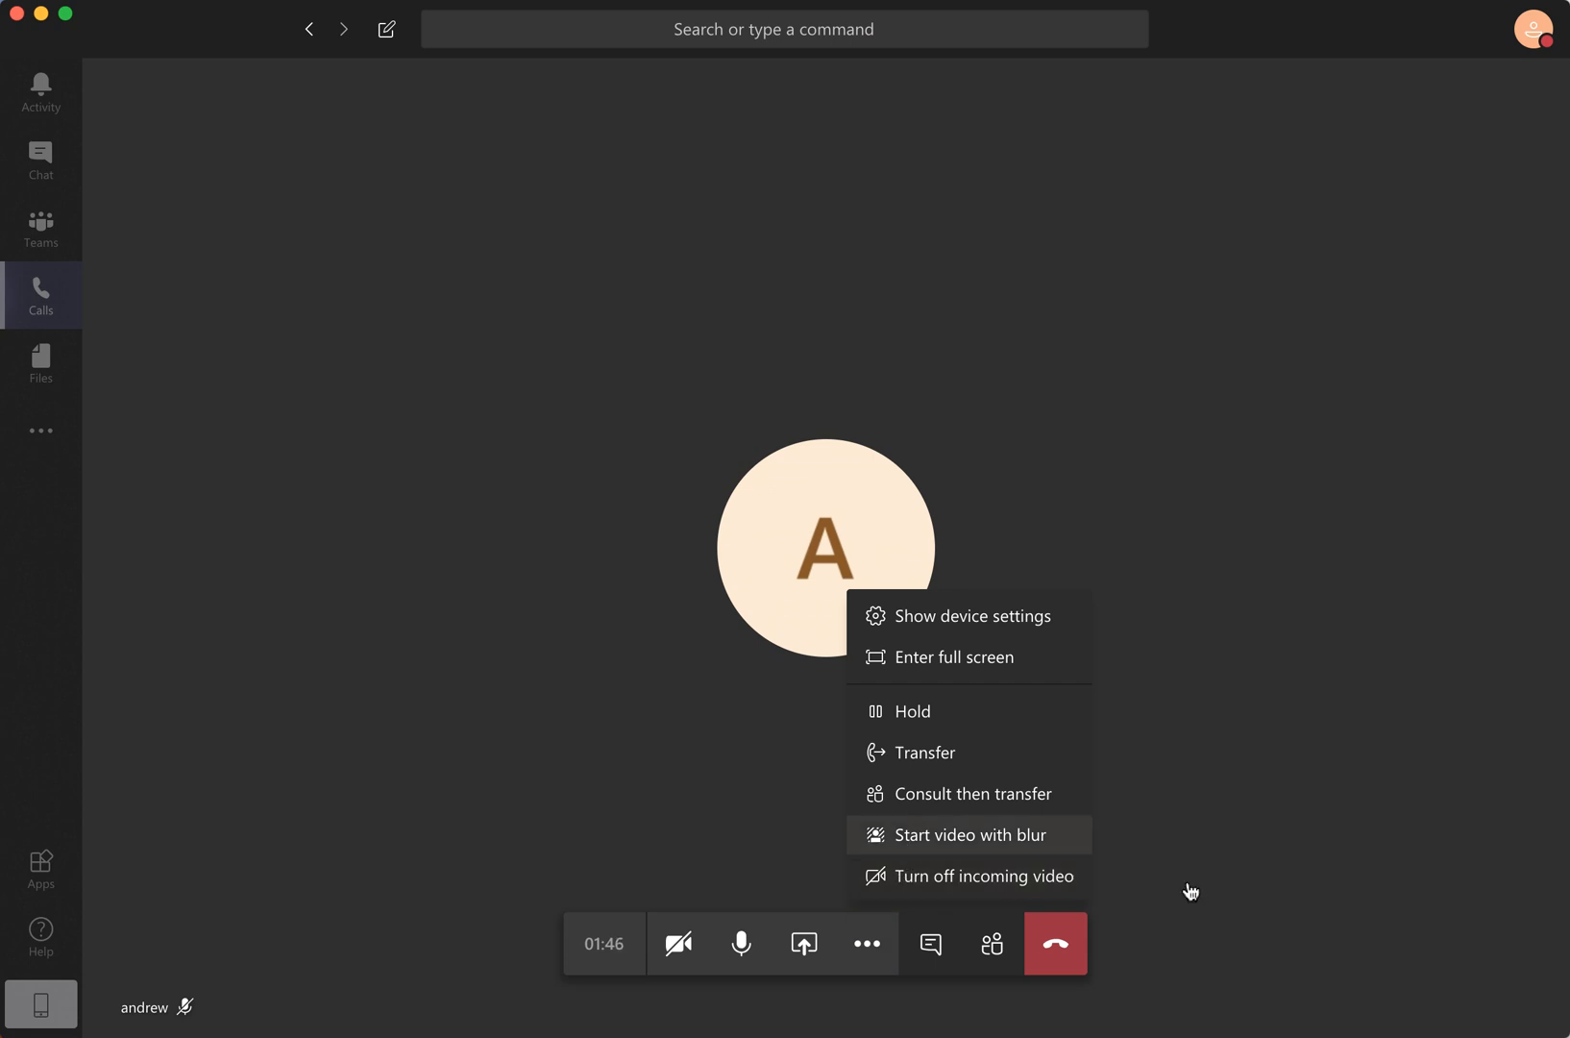
mouse_move(1259, 790)
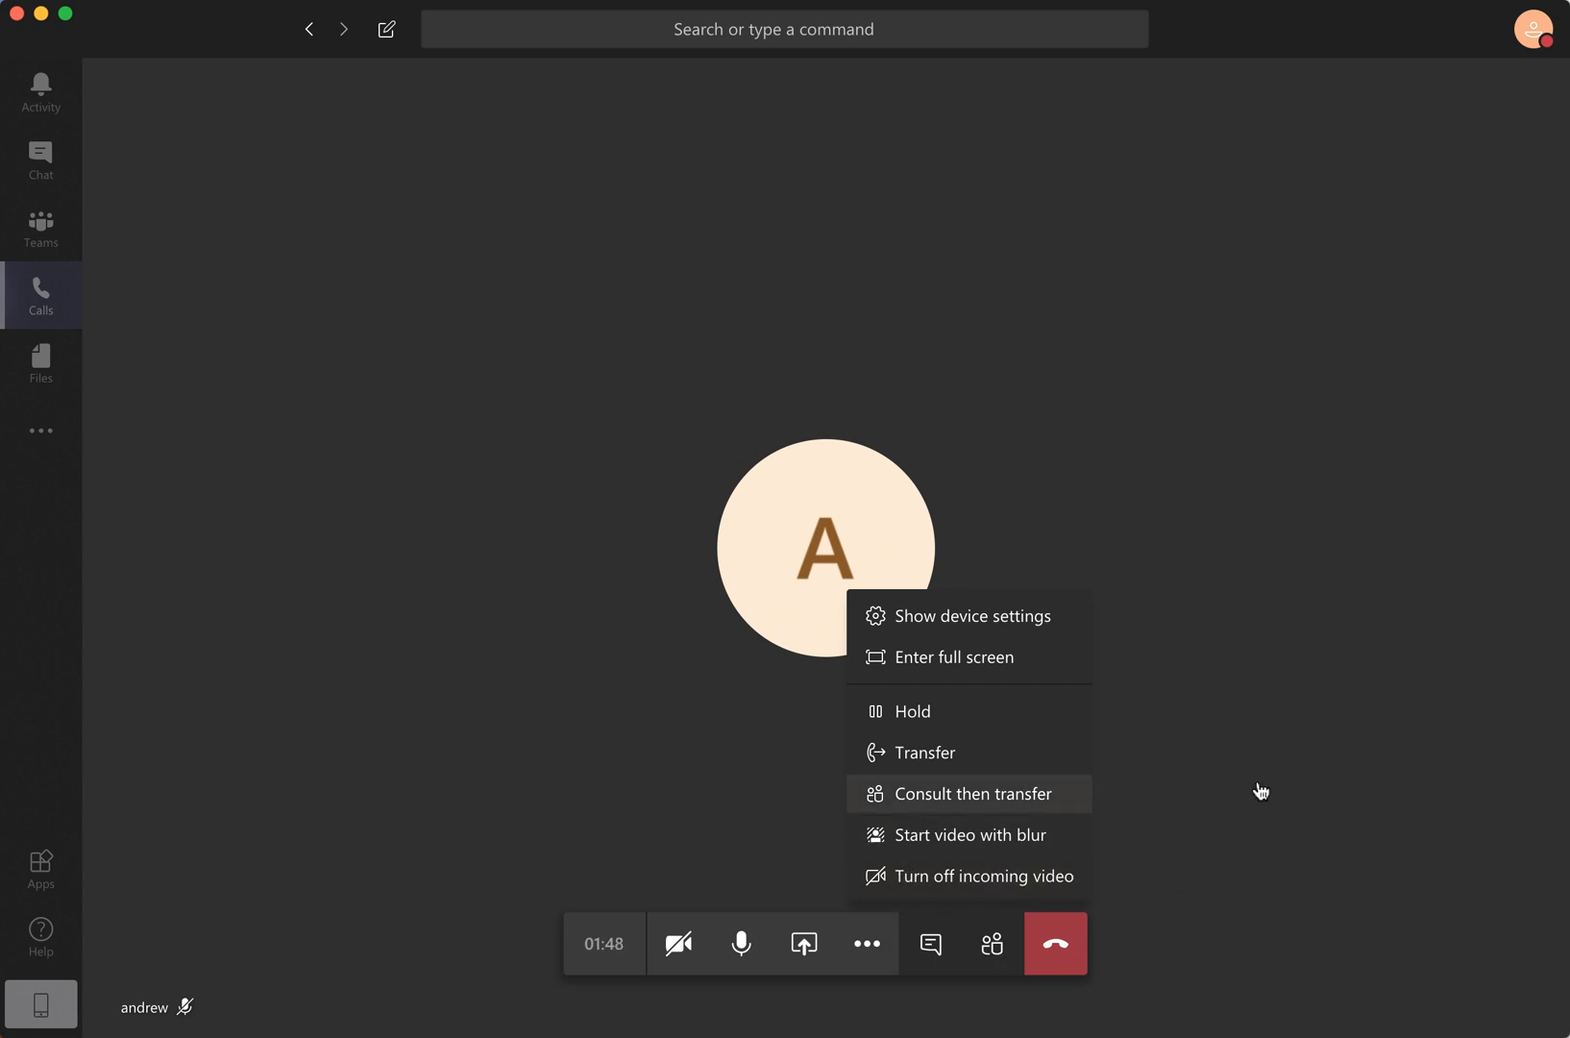
mouse_move(1242, 811)
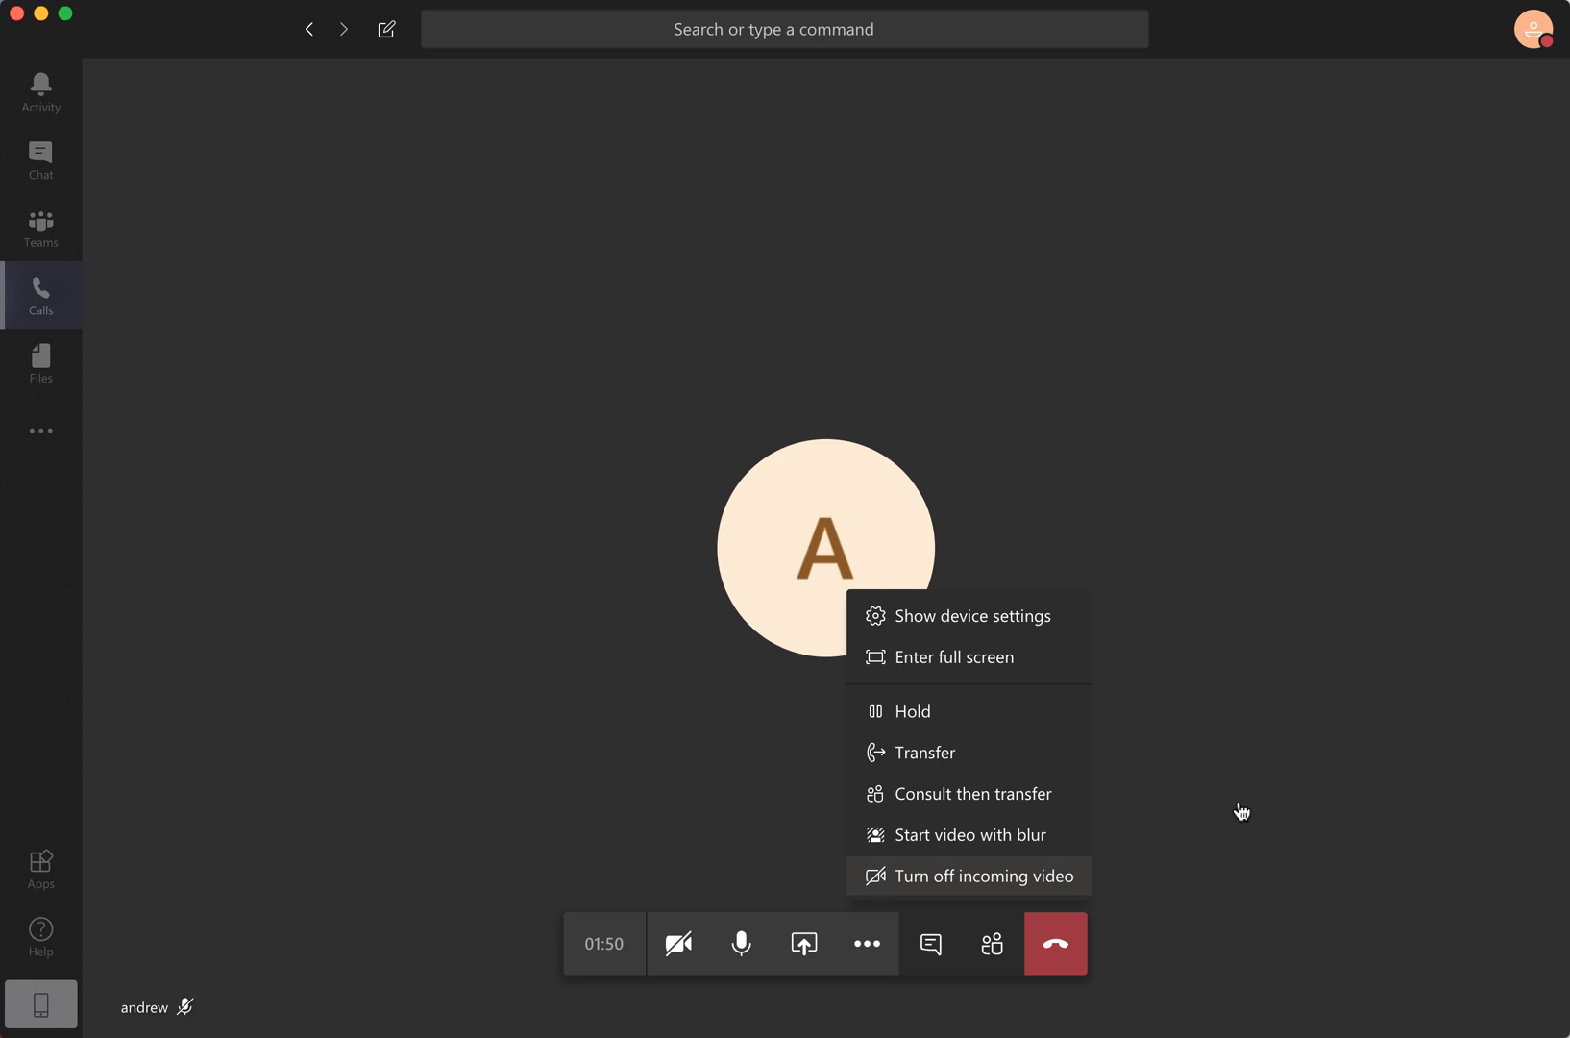
left_click(992, 942)
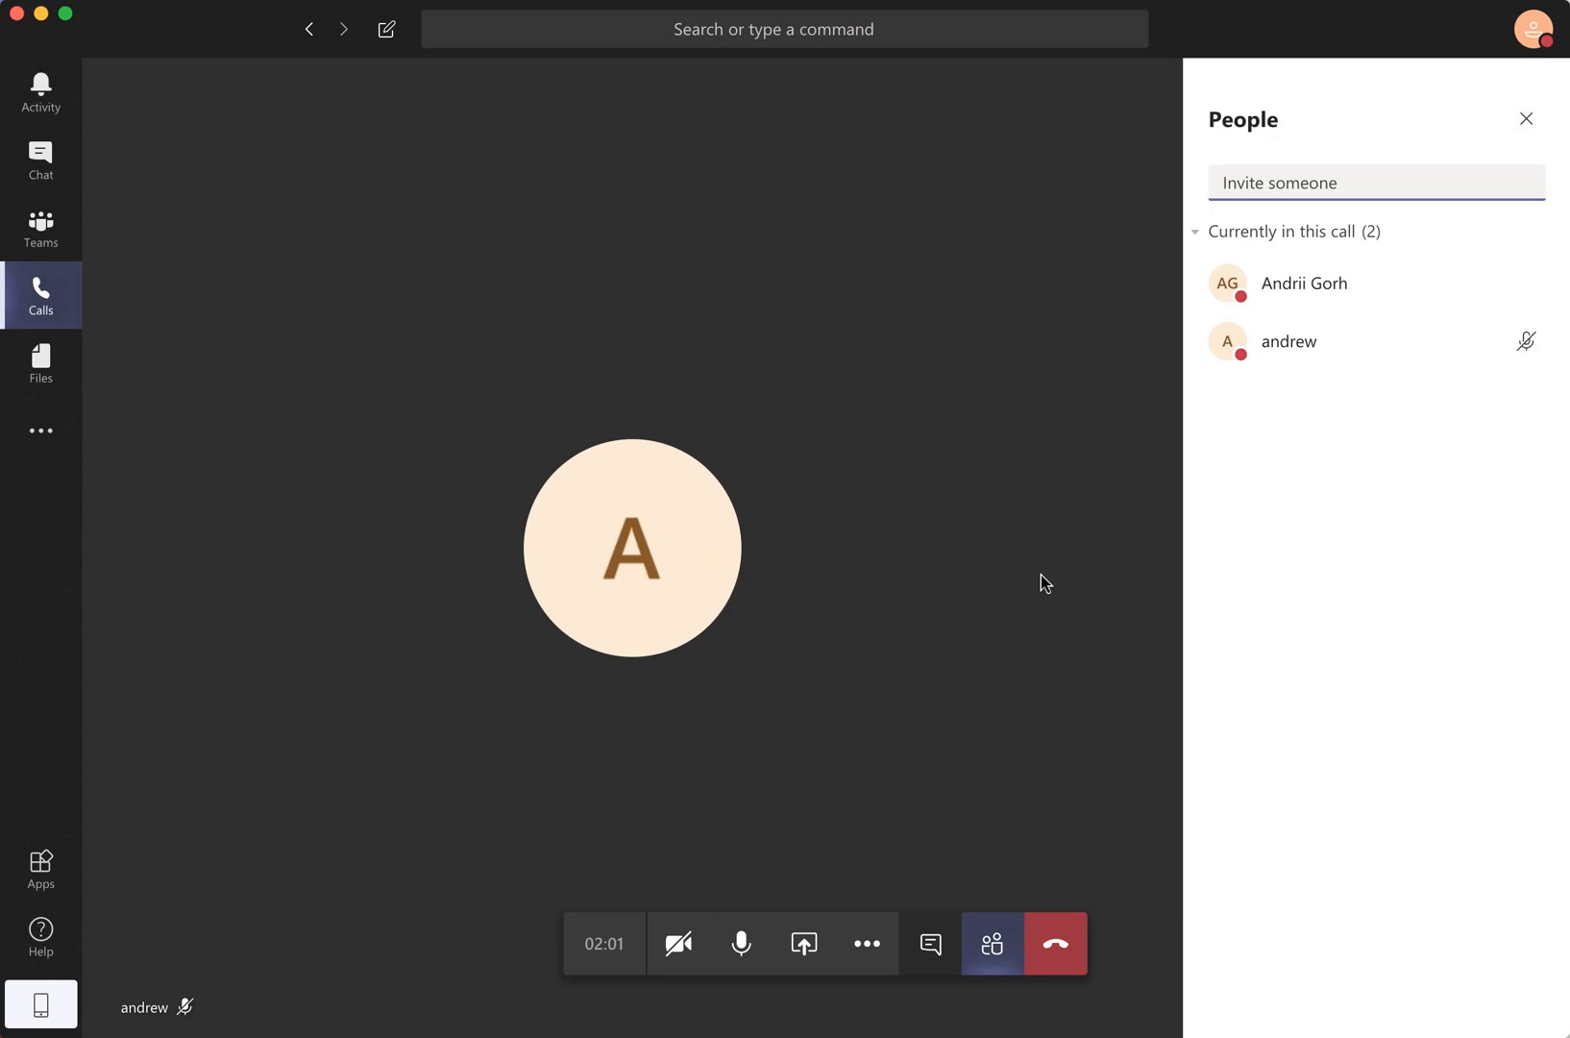